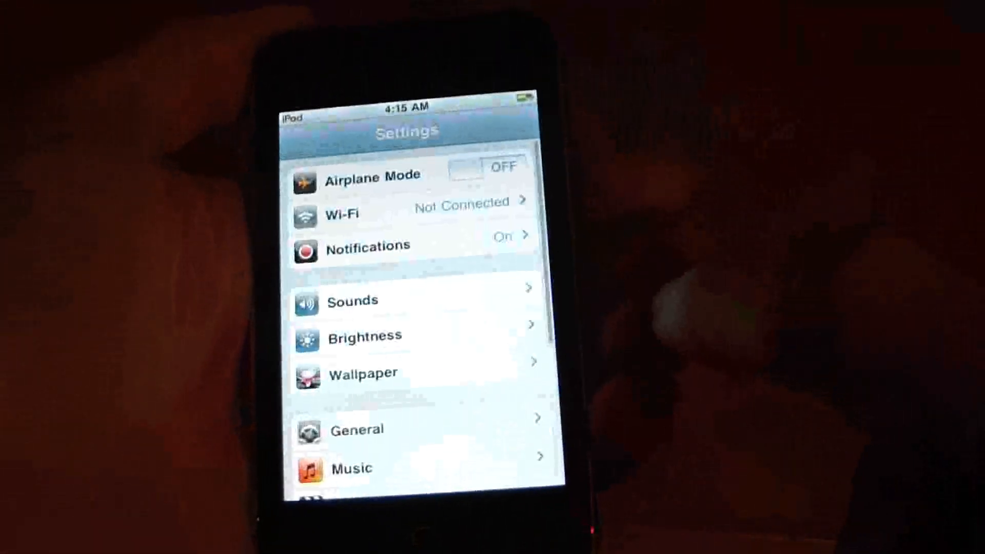
- Reach the Language list via General > International
left_click(408, 427)
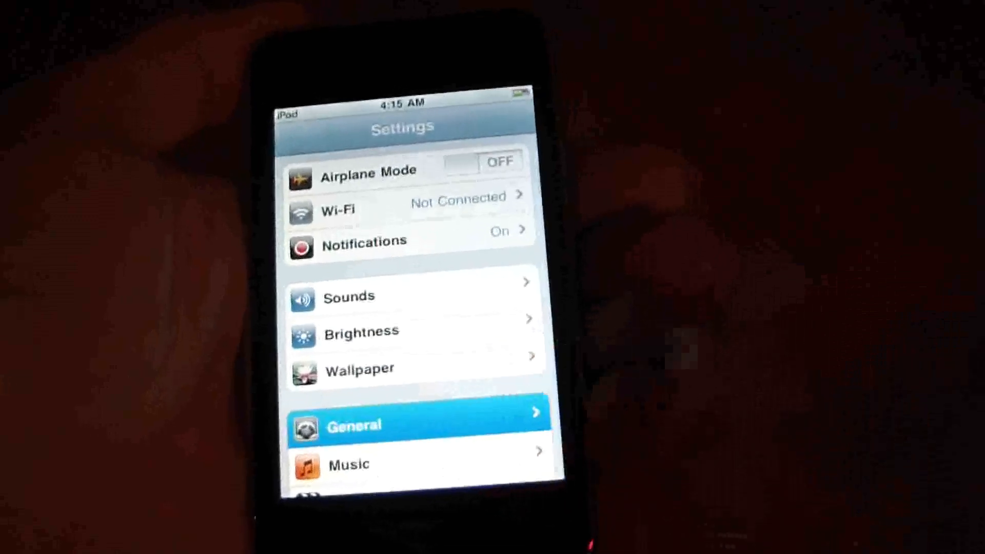
left_click(402, 426)
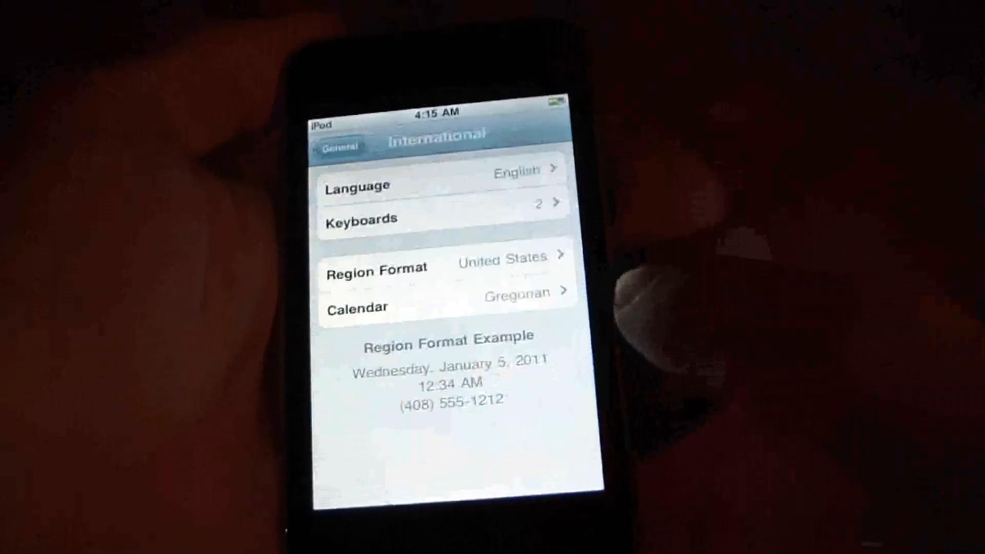
left_click(440, 185)
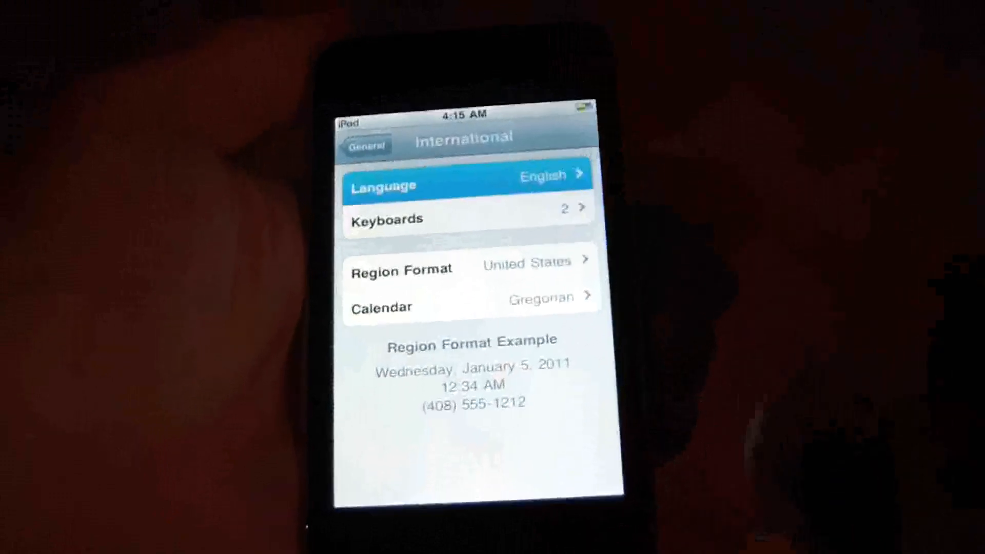
- Choose Français from the language list and confirm with Done
left_click(468, 185)
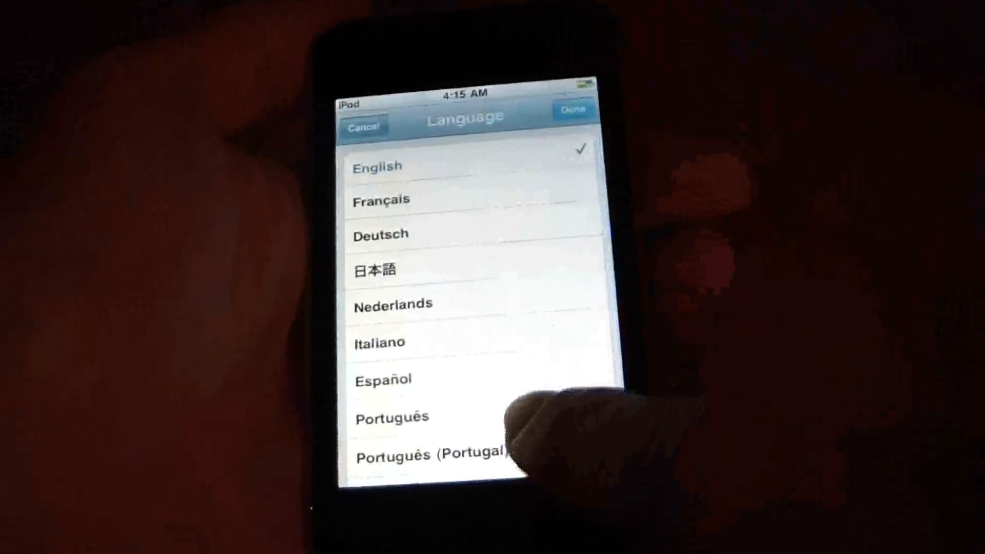
scroll("down", 3)
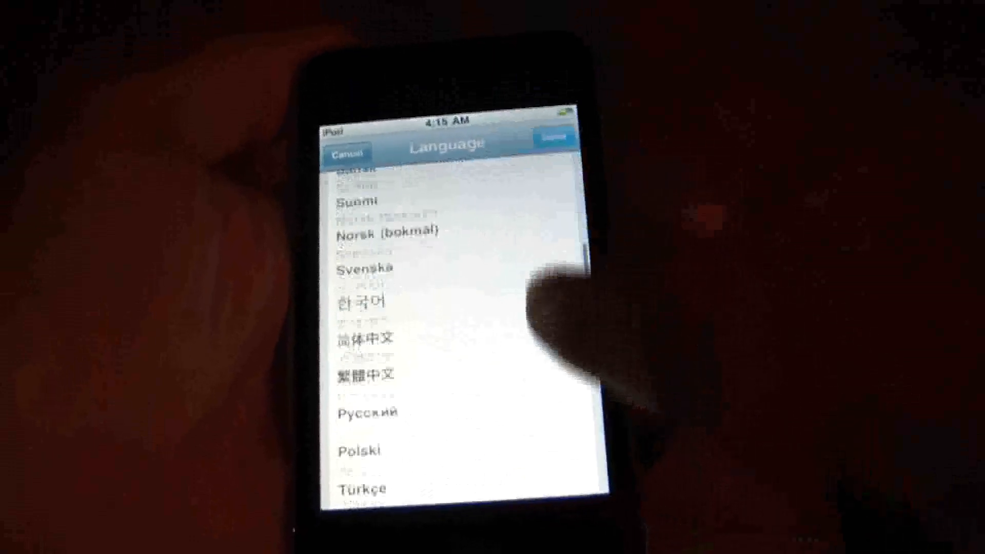
scroll("down", 3)
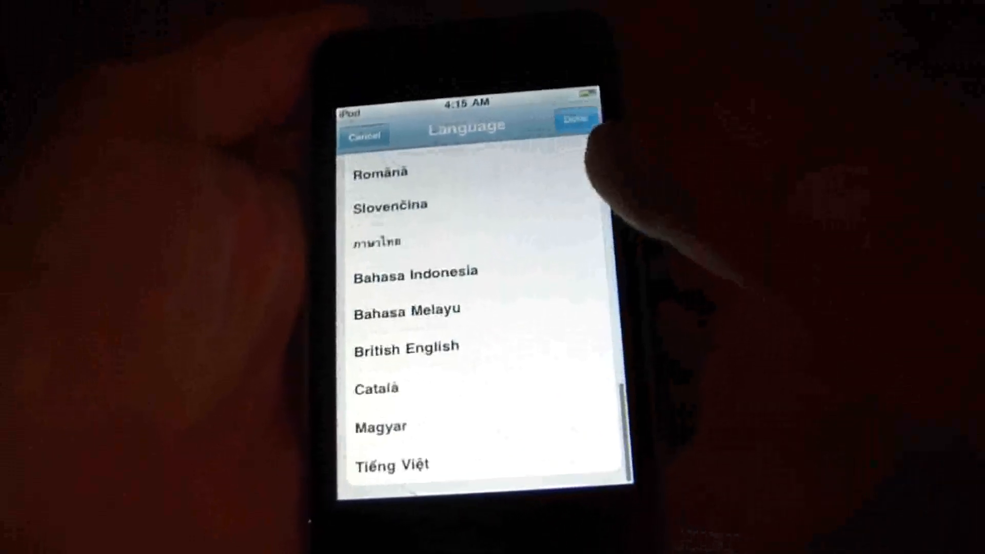
scroll("up", 3)
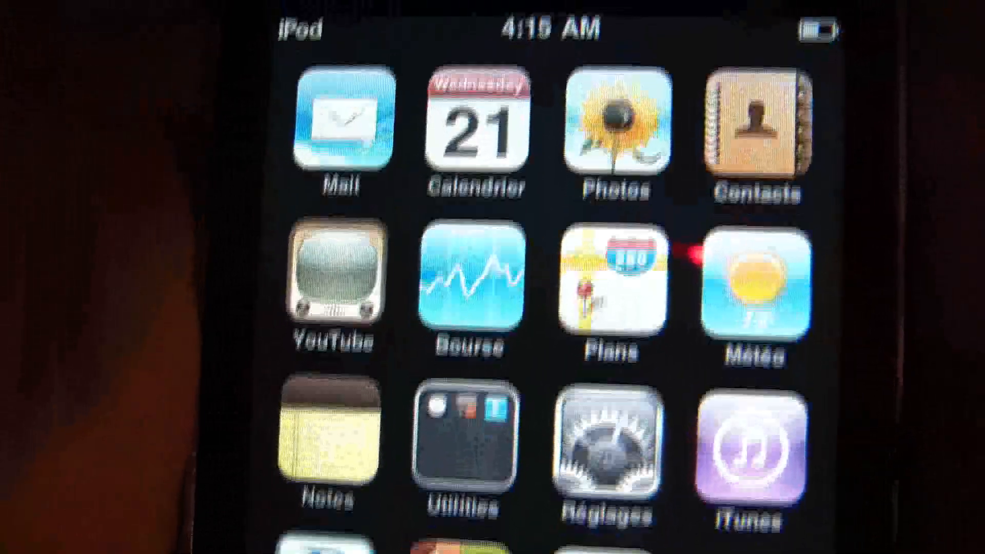
- Swipe the home screen to view French labels such as Musique and Vidéos
scroll("down", 3)
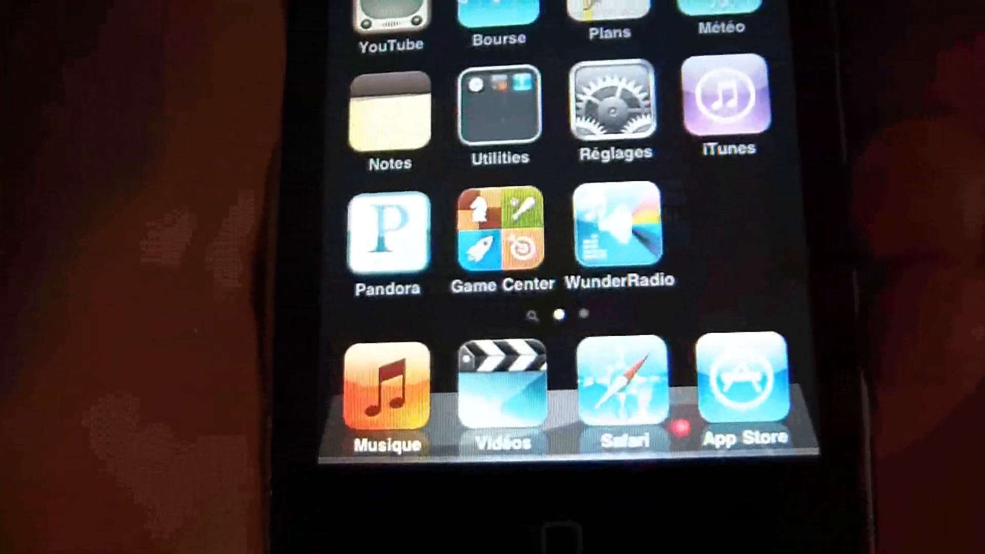